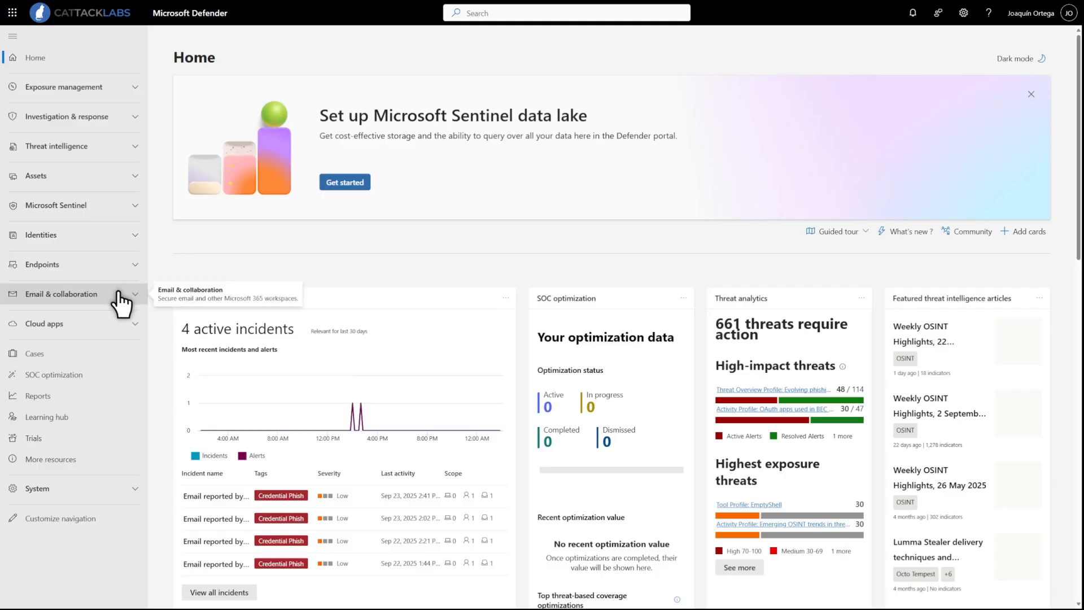
Step: Show the Defender for Office 365 overview dashboard under Email & collaboration
left_click(61, 293)
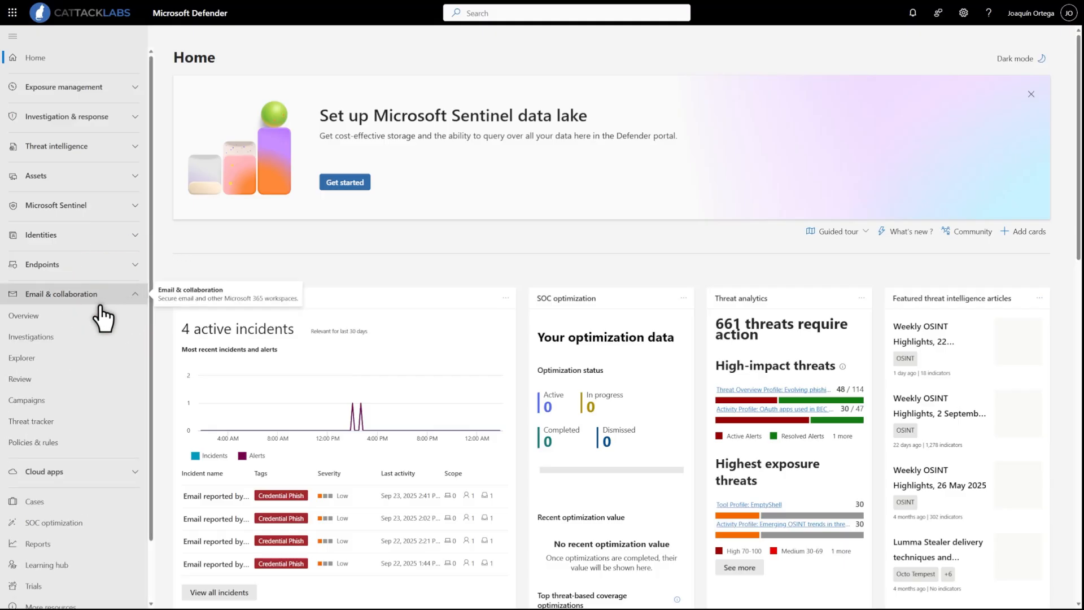
left_click(23, 315)
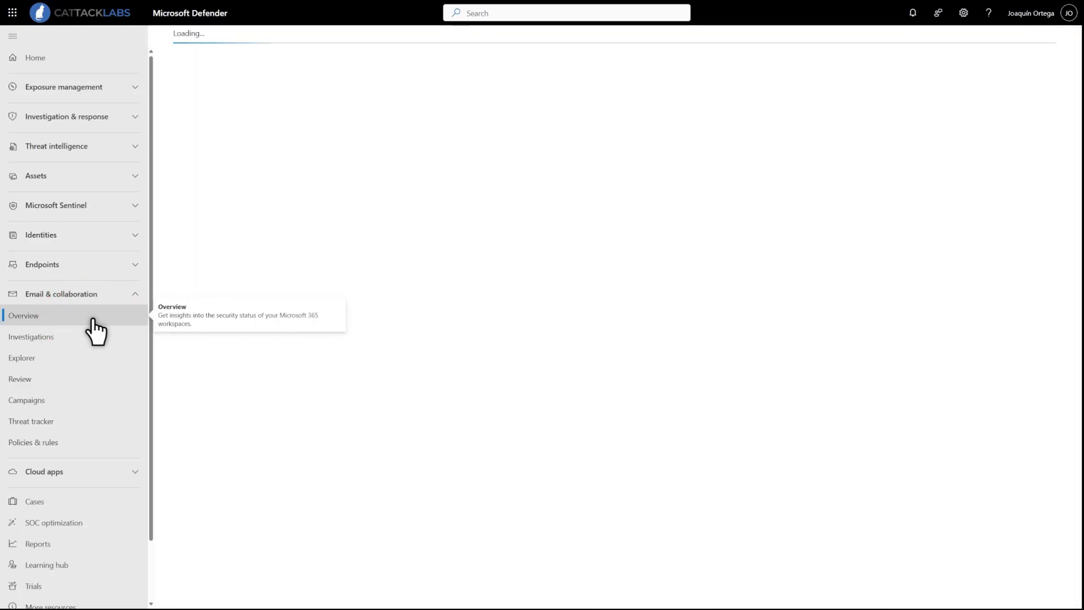
left_click(24, 315)
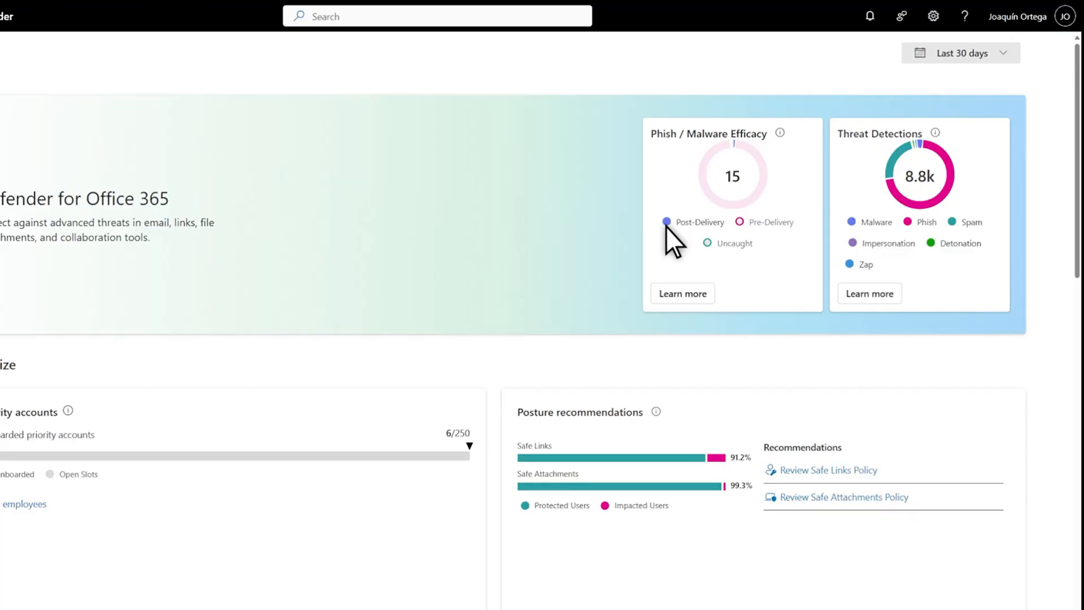
mouse_move(739, 222)
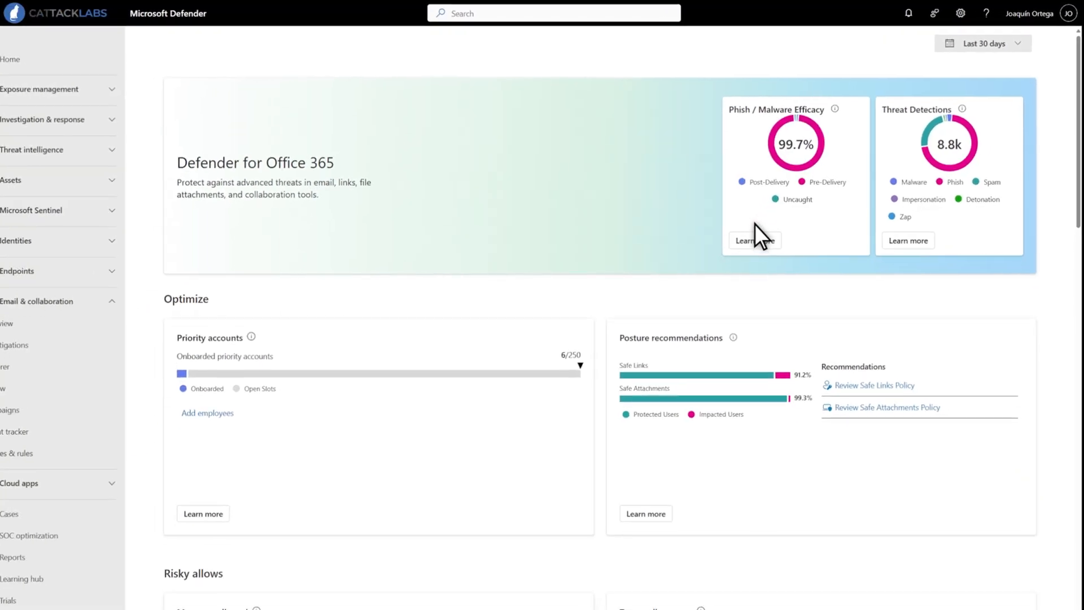
left_click(754, 240)
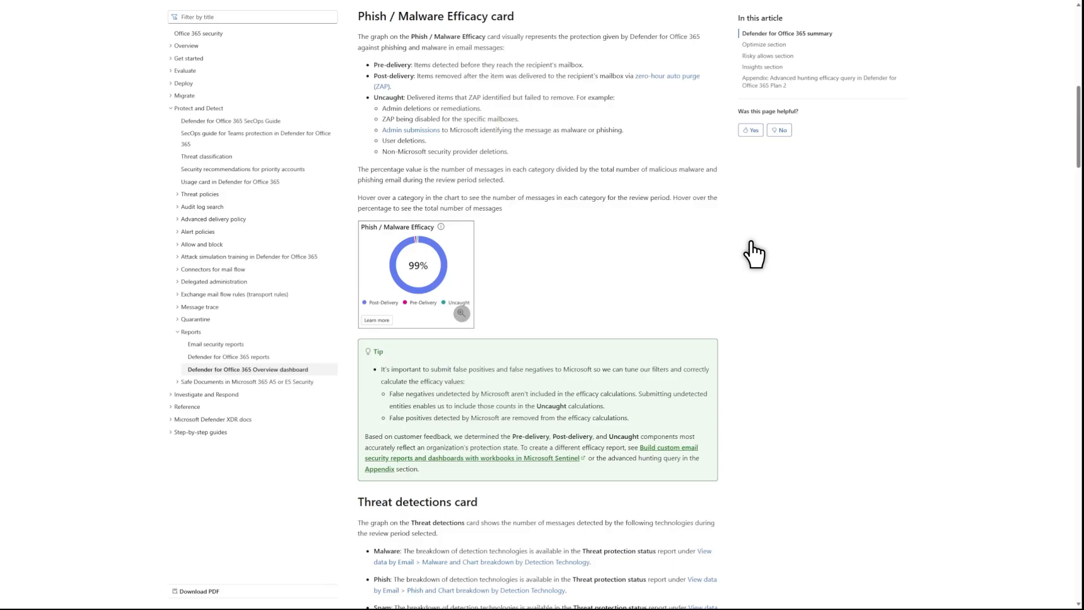
mouse_move(755, 254)
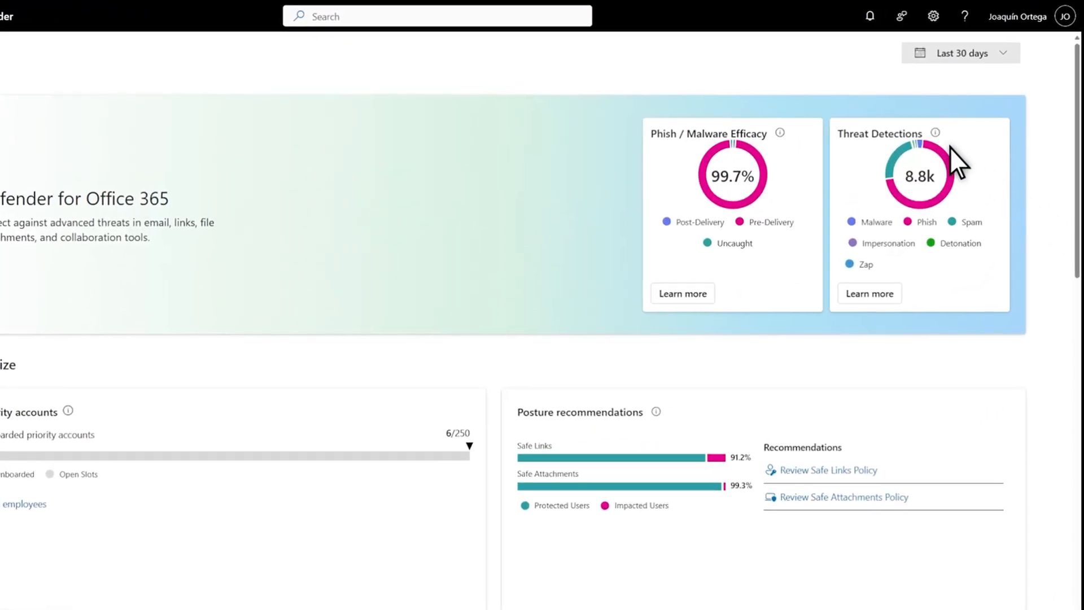
mouse_move(936, 132)
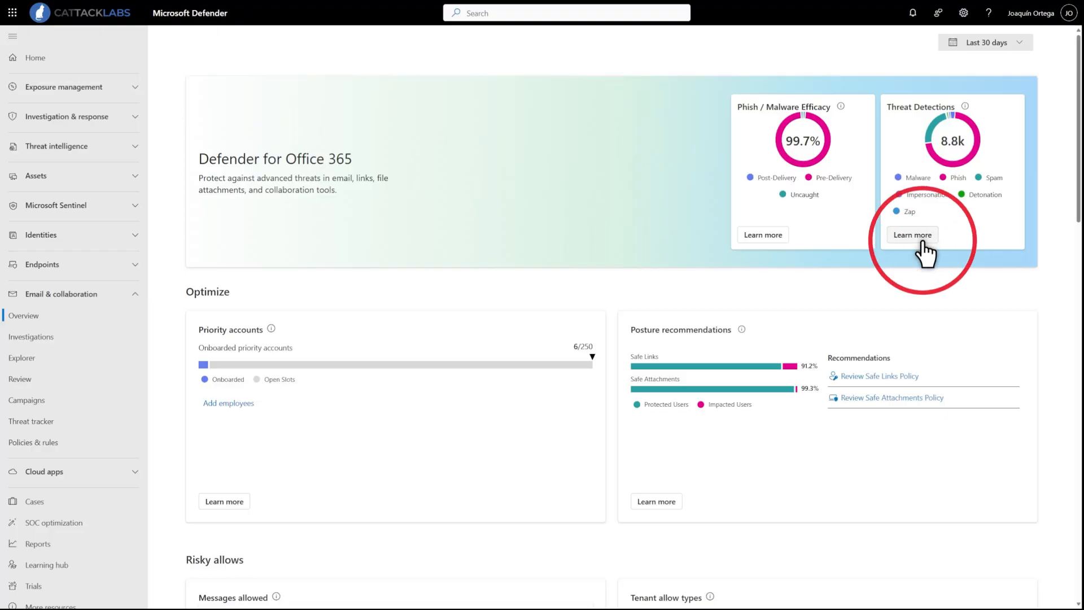
left_click(911, 234)
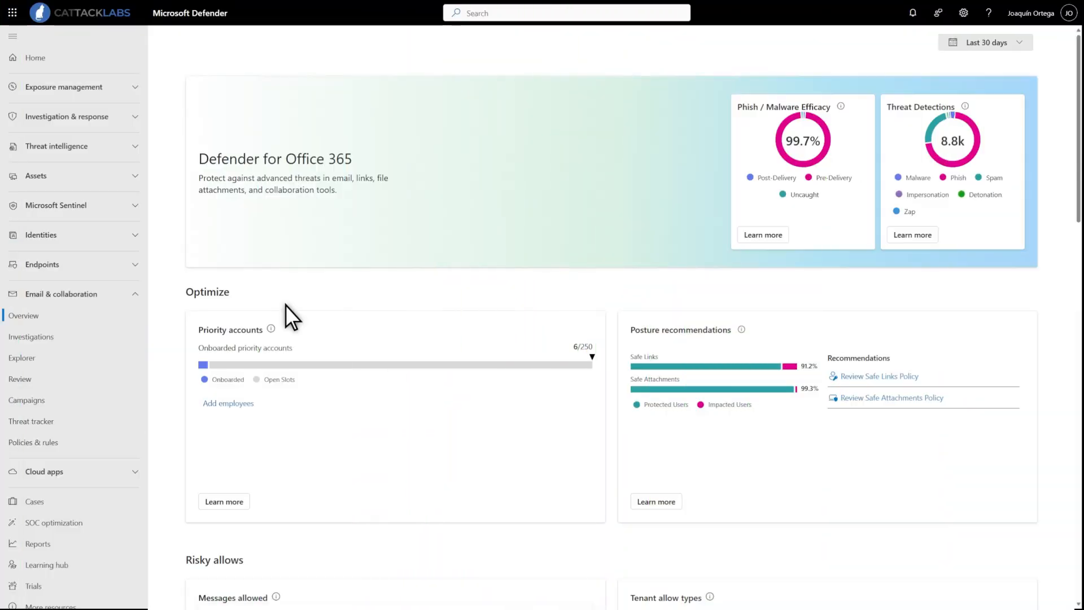
scroll("down", 3)
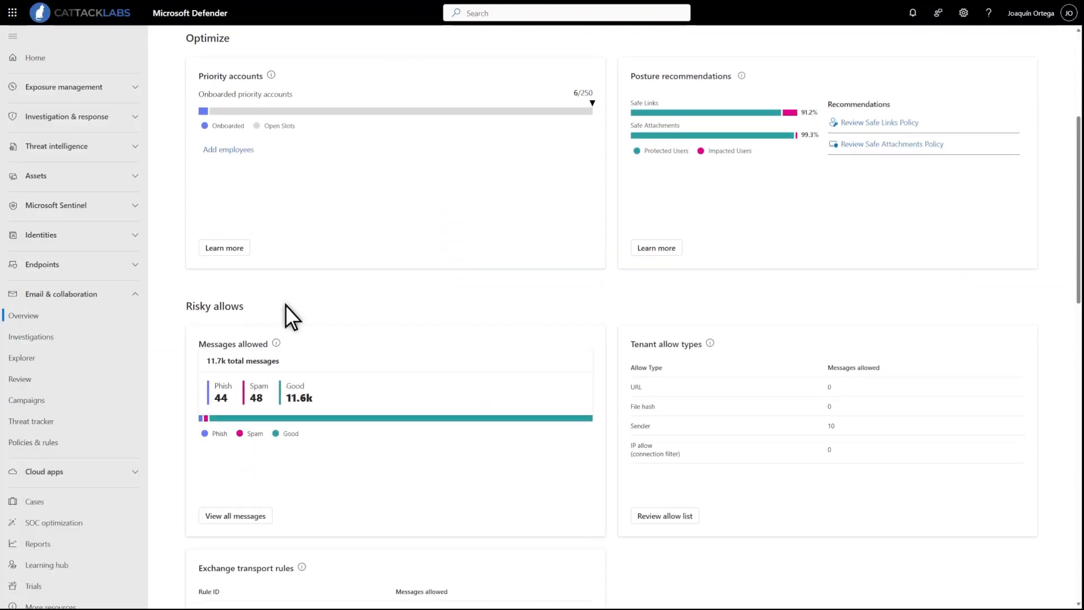
mouse_move(290, 261)
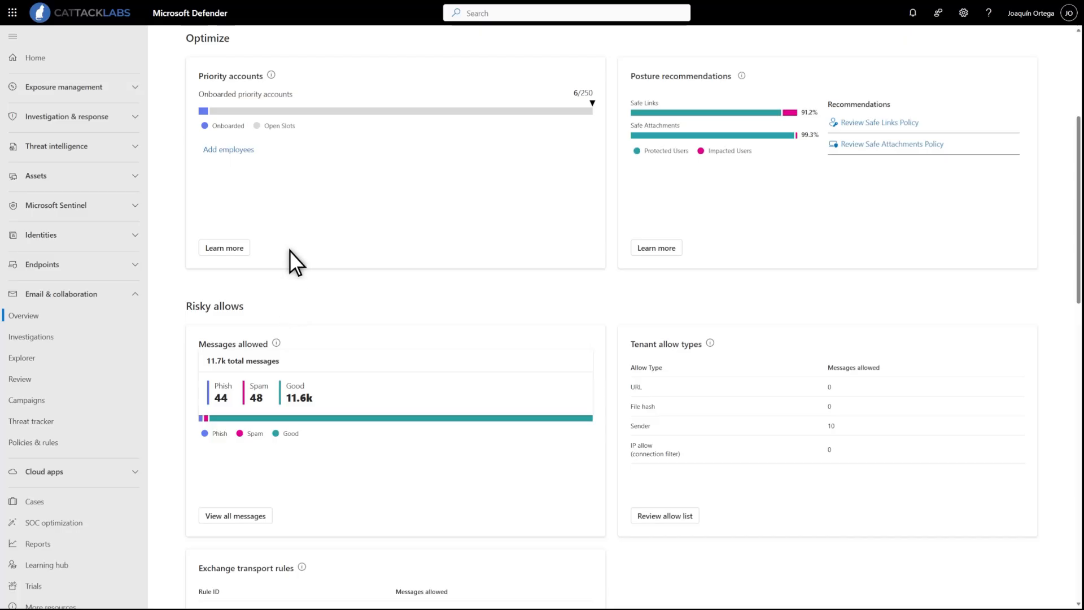
mouse_move(270, 75)
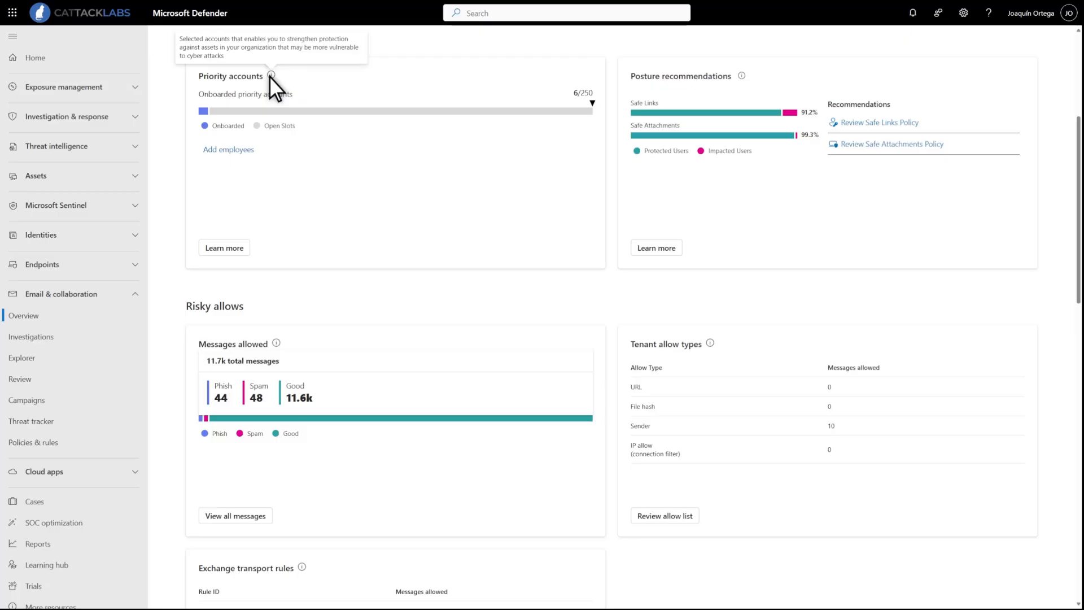
mouse_move(211, 159)
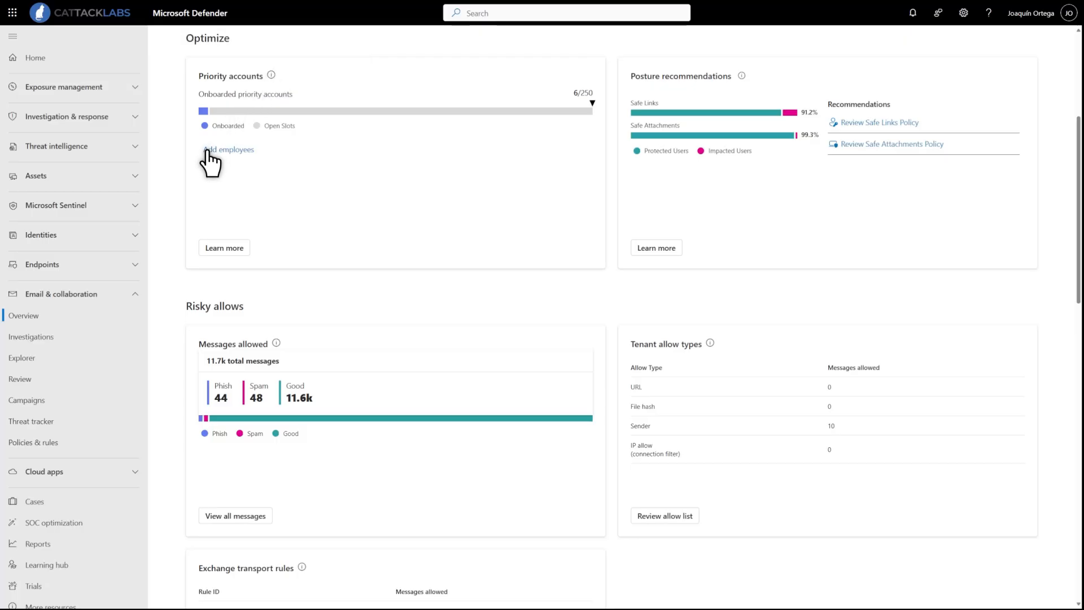
left_click(228, 149)
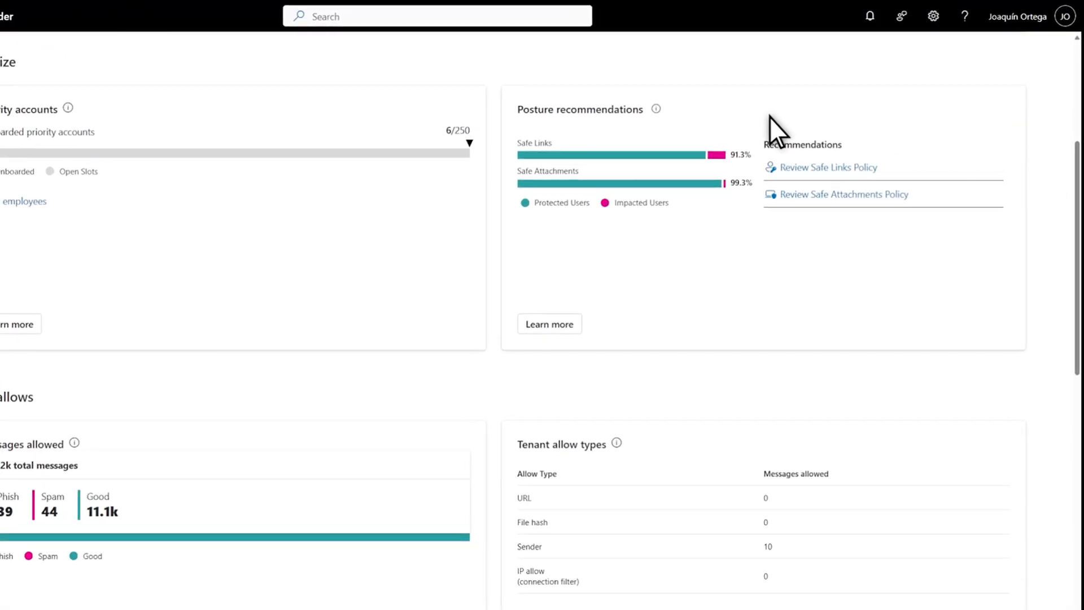
mouse_move(654, 109)
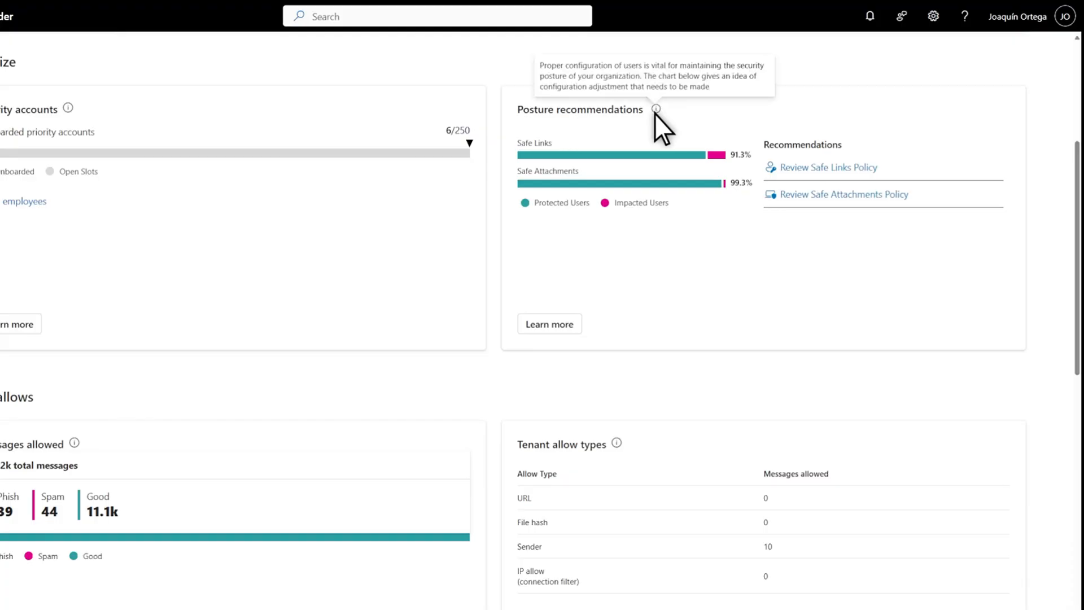
mouse_move(628, 170)
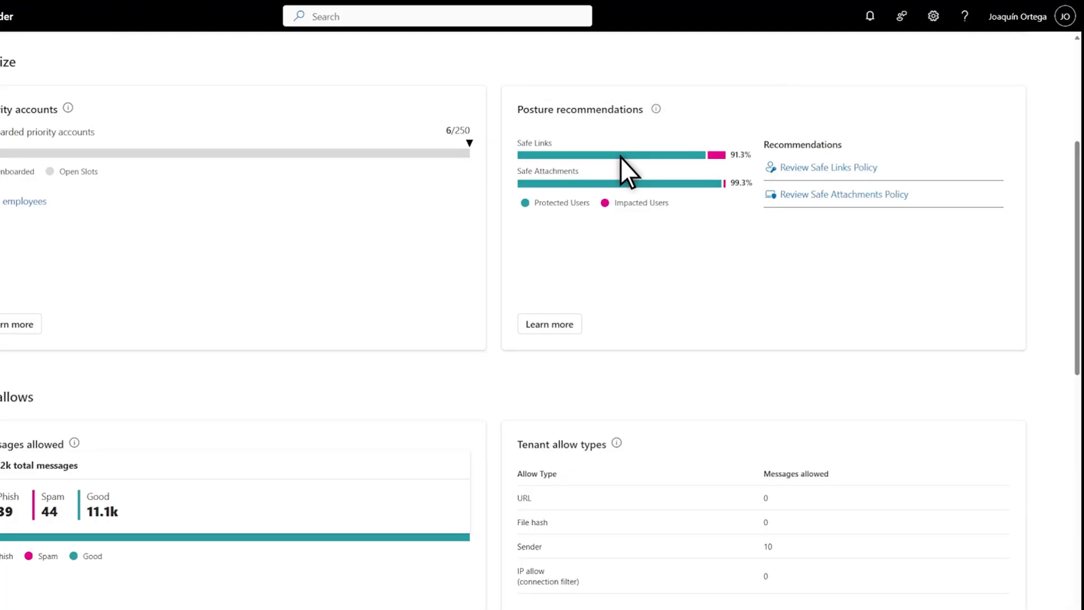
mouse_move(619, 158)
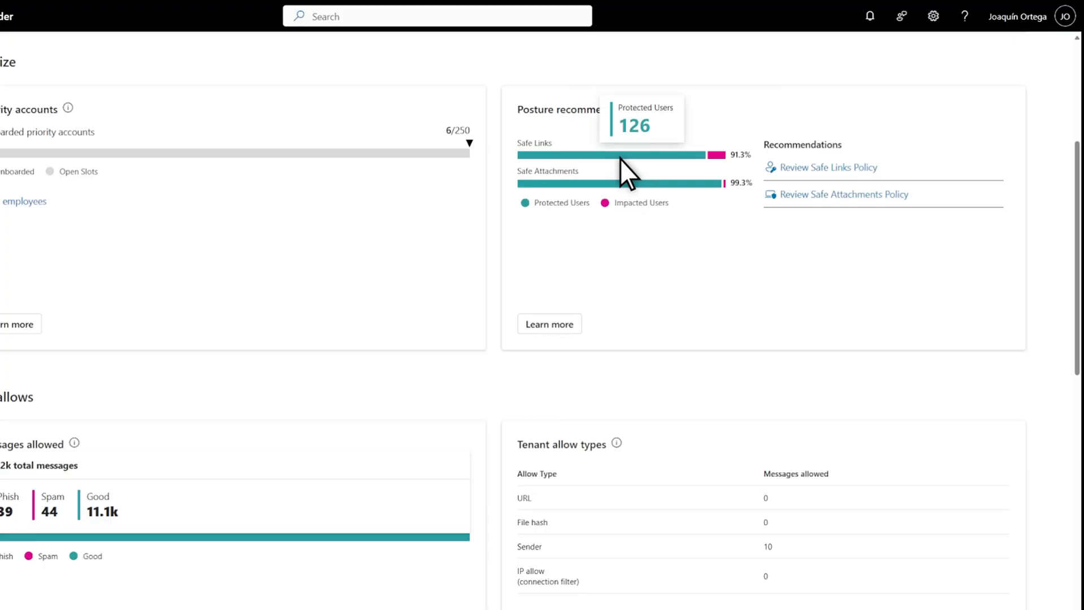
mouse_move(729, 201)
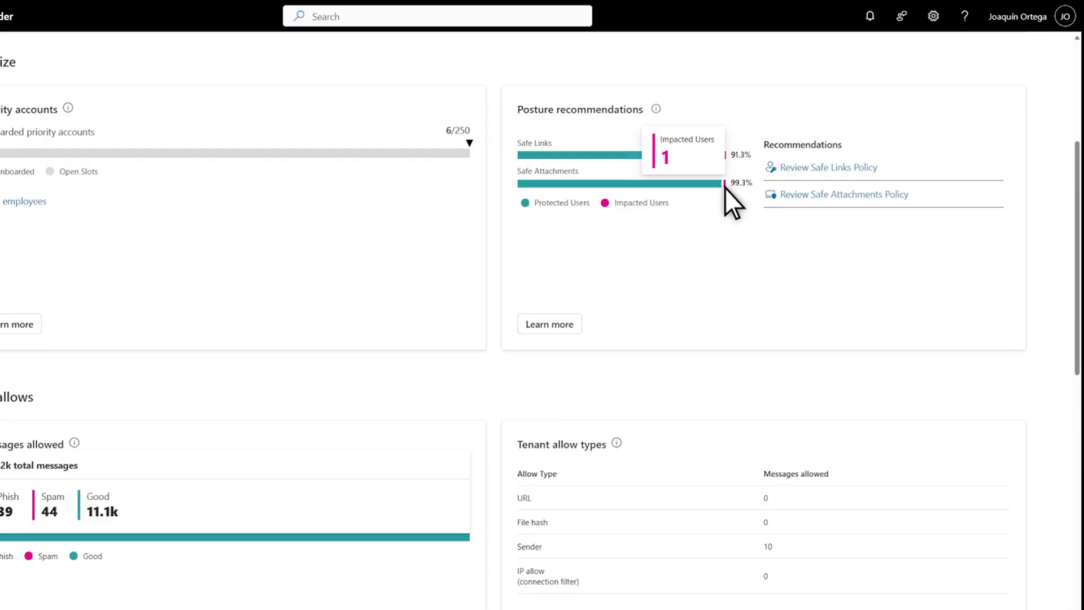
left_click(10, 13)
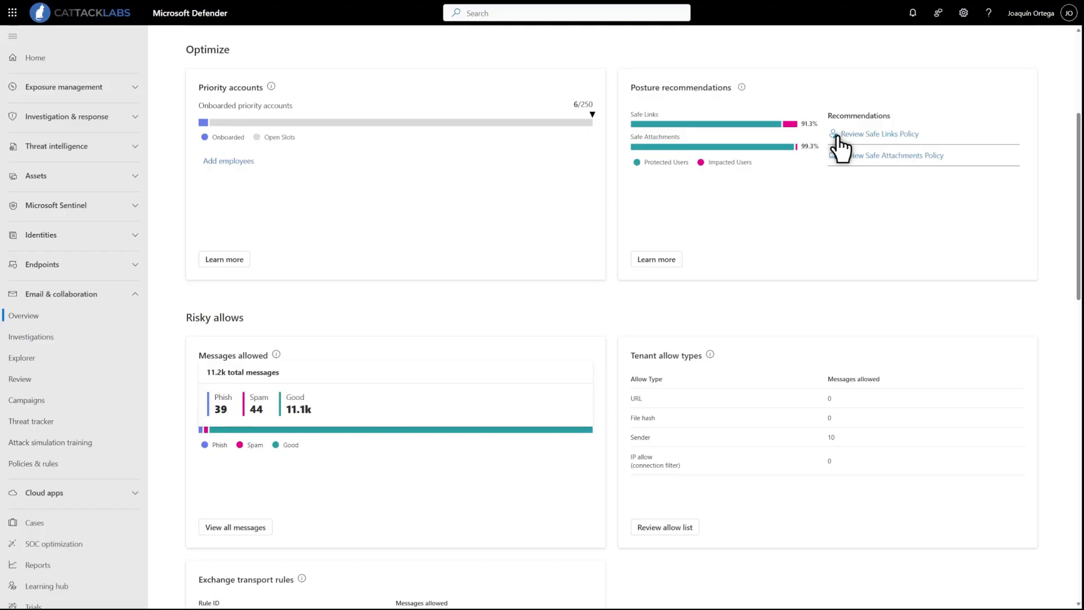
left_click(878, 133)
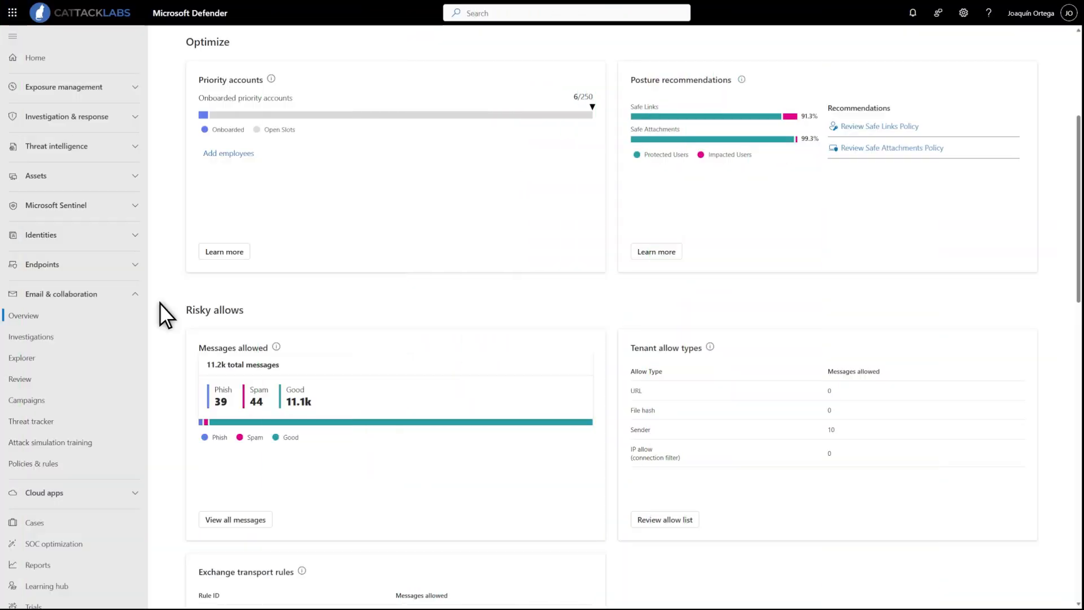
scroll("down", 3)
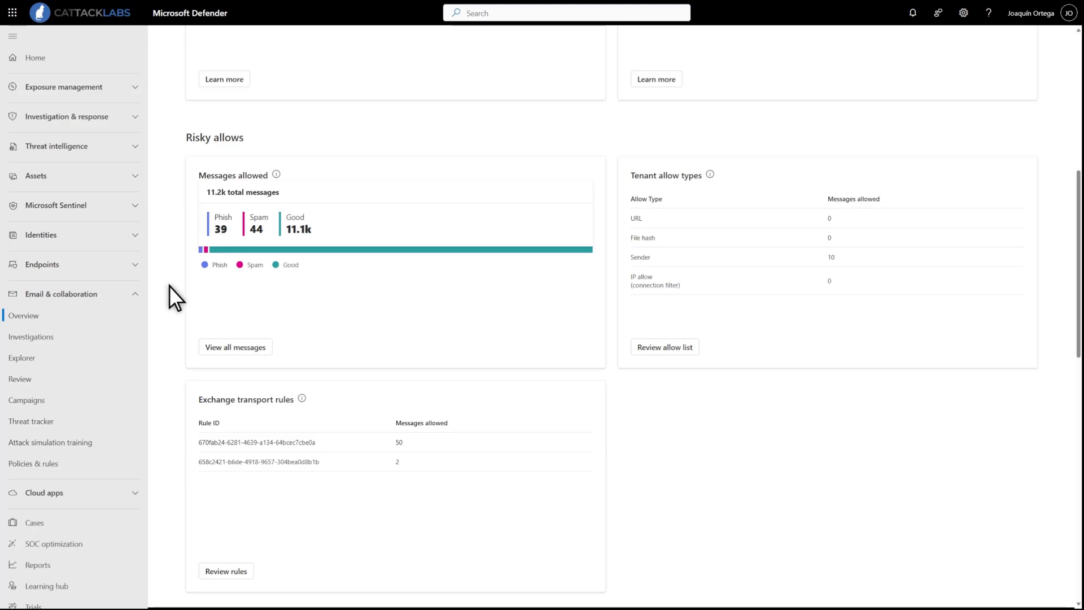
mouse_move(276, 174)
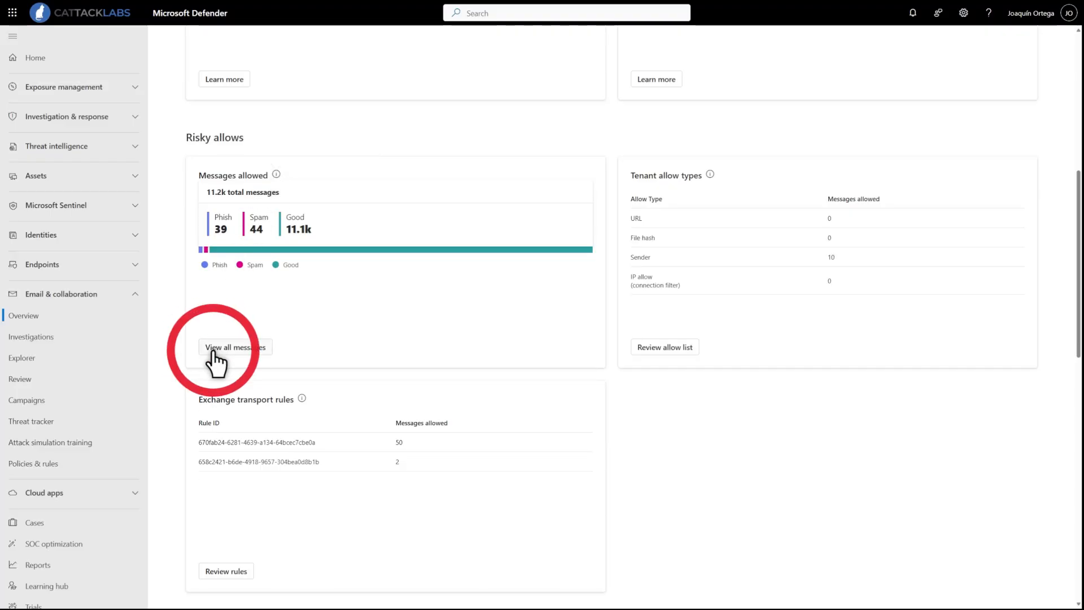
left_click(235, 346)
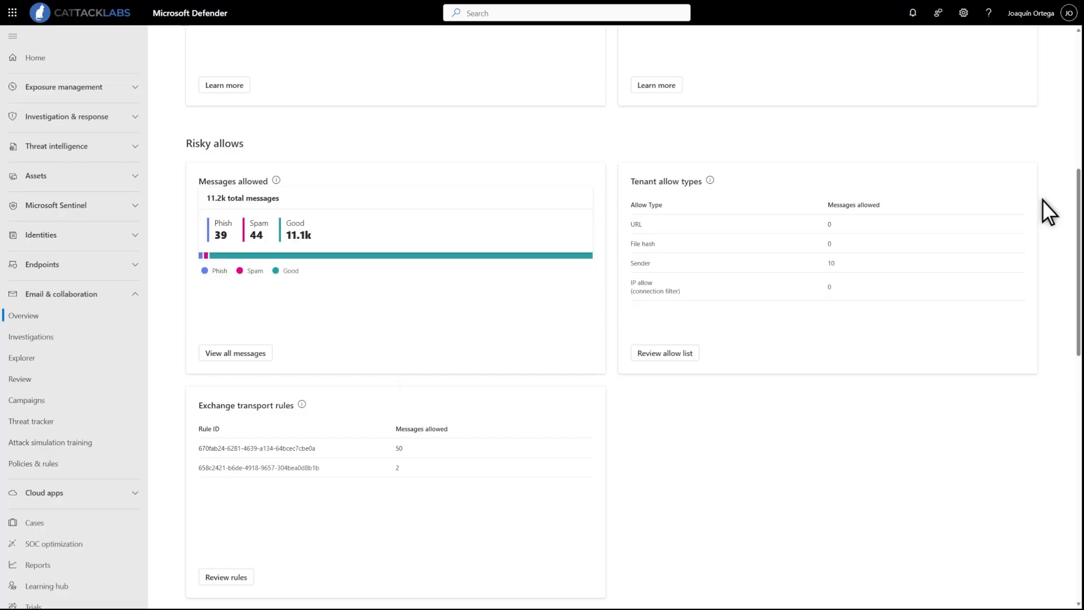
mouse_move(721, 349)
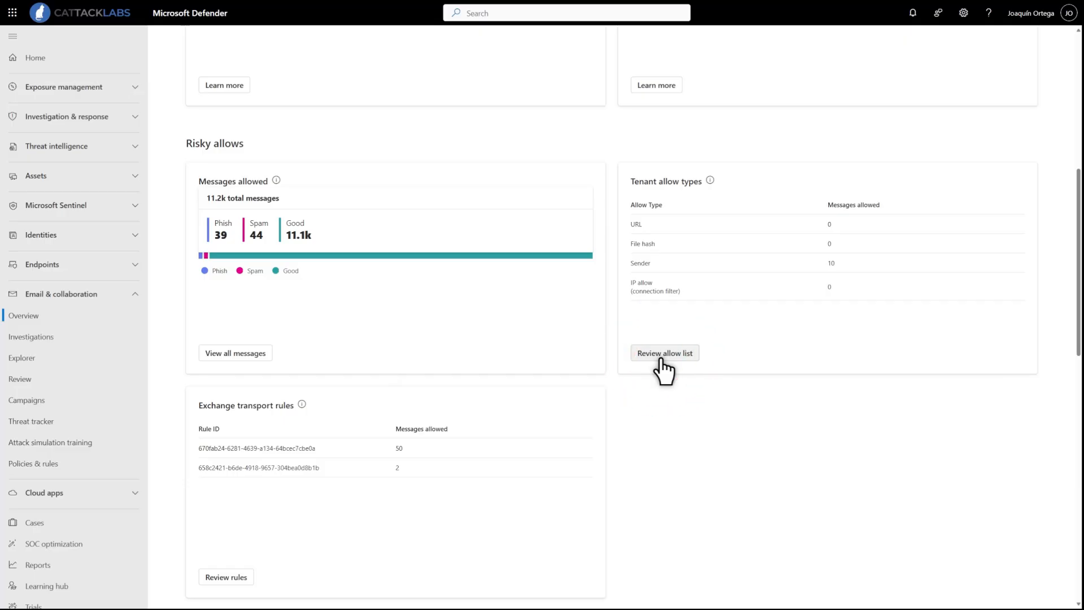
left_click(664, 352)
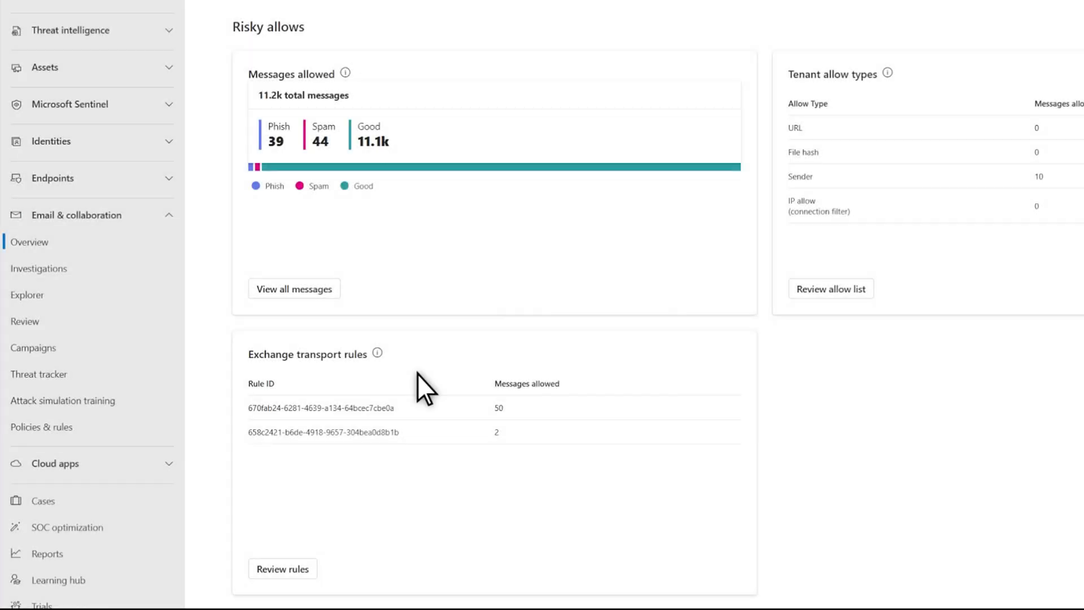
mouse_move(376, 353)
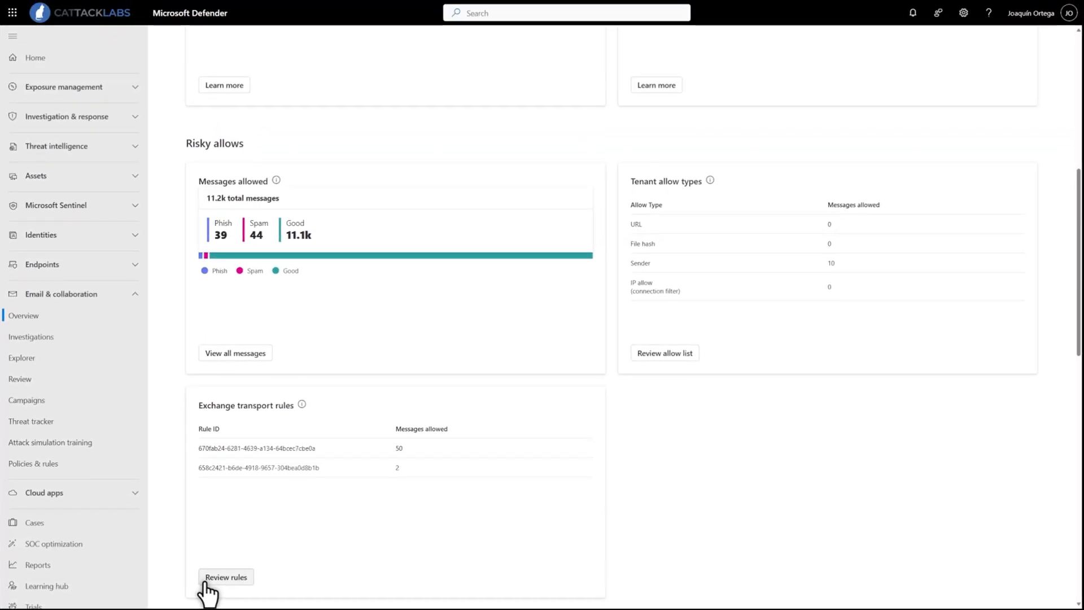
left_click(225, 577)
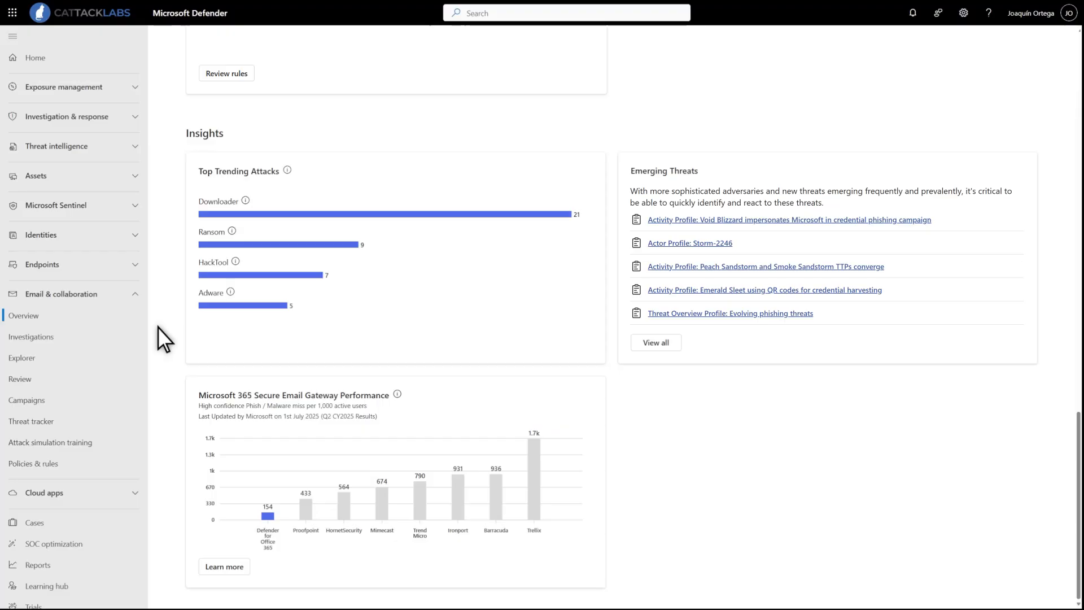
mouse_move(286, 171)
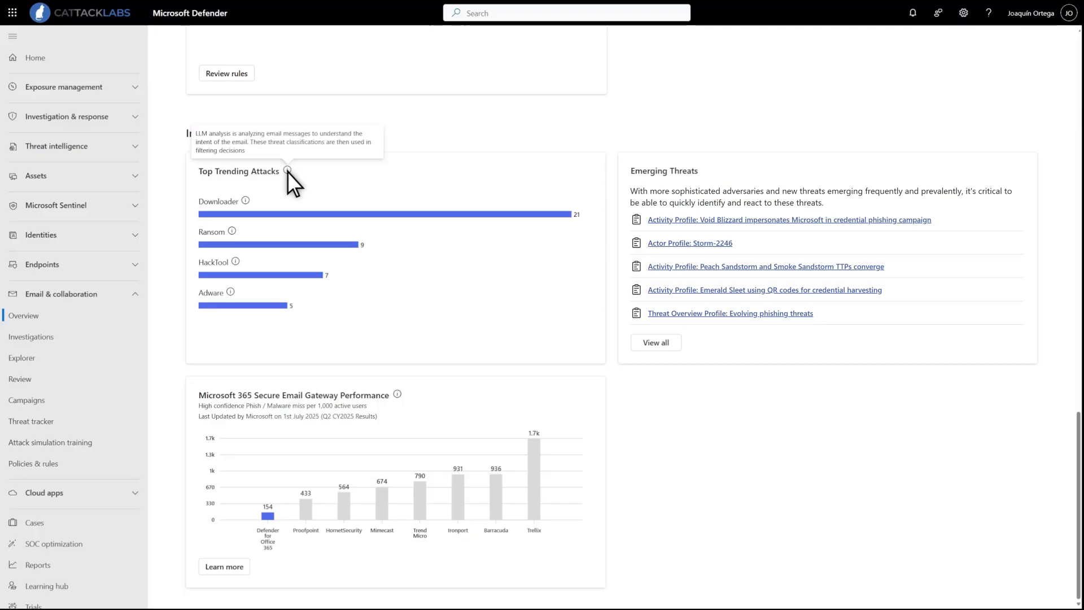
mouse_move(443, 234)
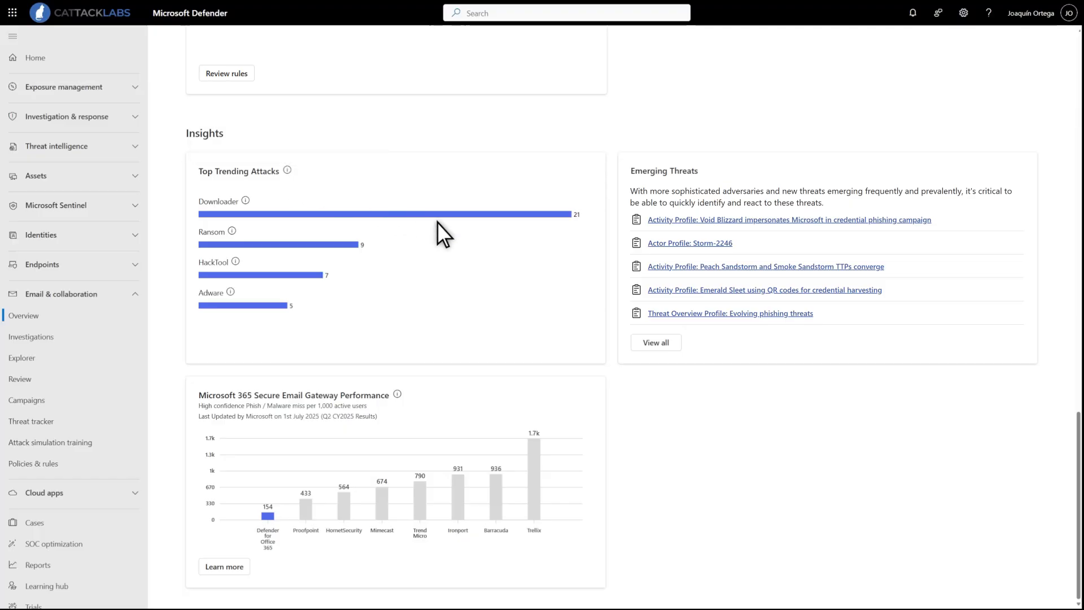
mouse_move(655, 342)
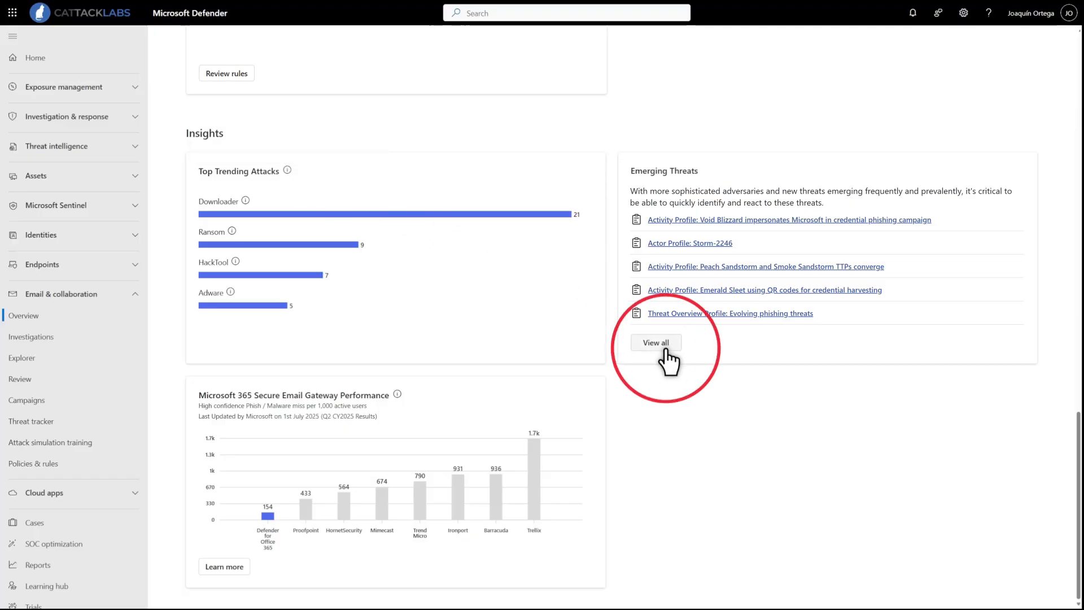
Step: View all emerging threats from the Insights card, landing on the Threat analytics list
left_click(656, 343)
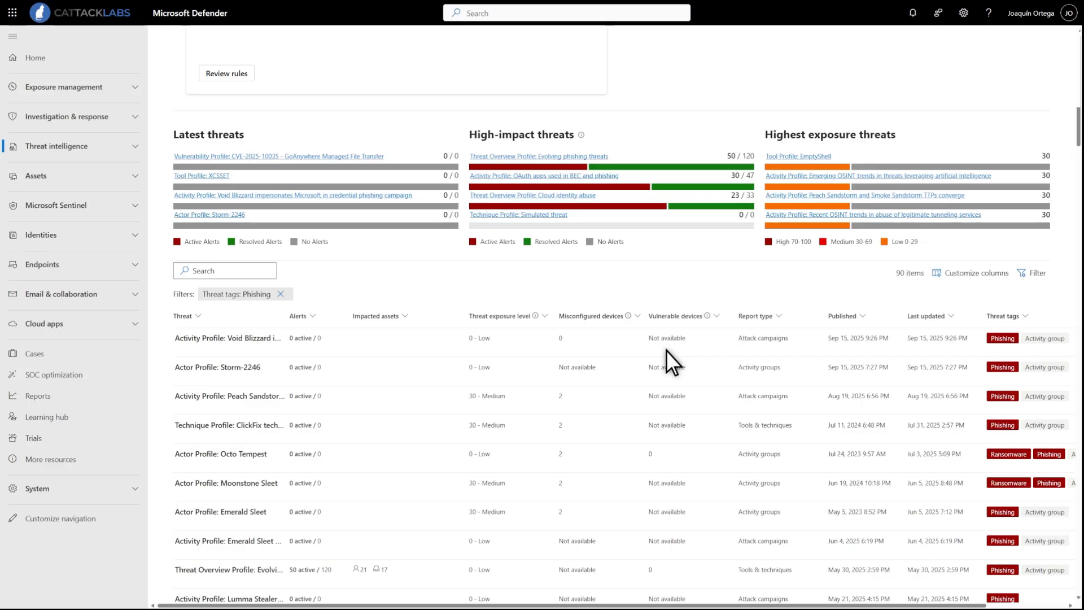